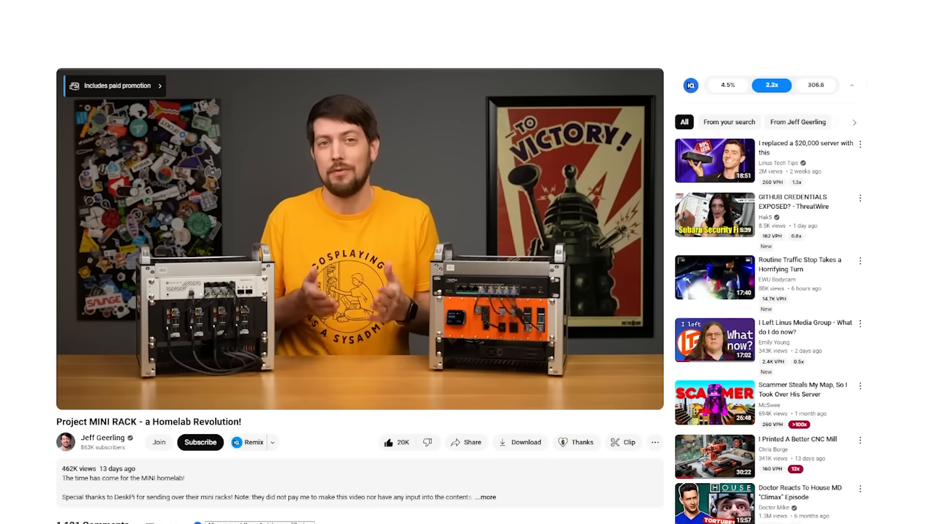
Move the narrow side block 50 mm to the right along X, out from the rack frame.
{"action": "left_click", "coordinate": [200, 442]}
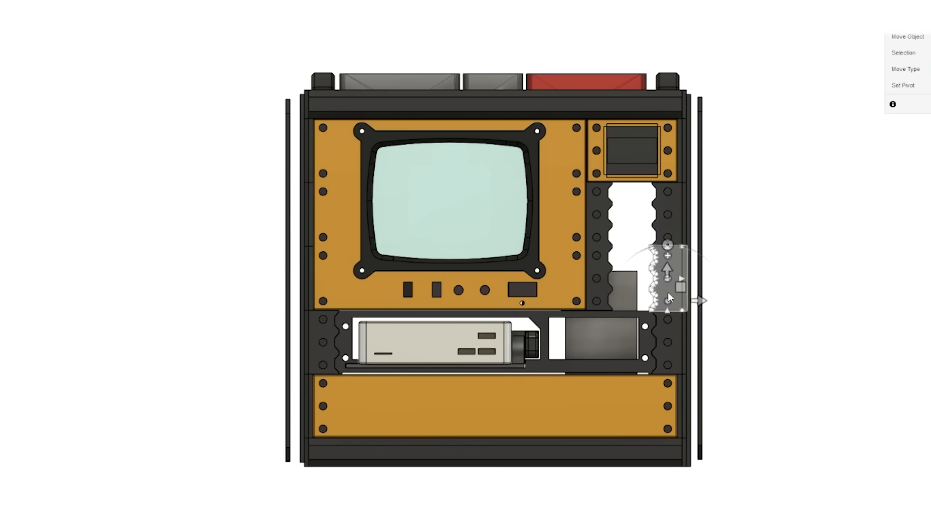
{"action": "left_click_drag", "start_coordinate": [691, 300], "coordinate": [772, 300]}
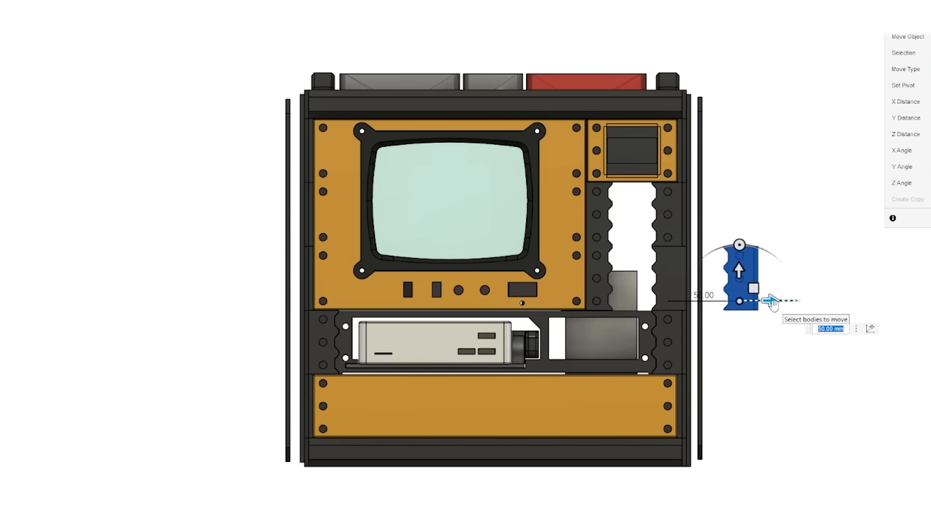